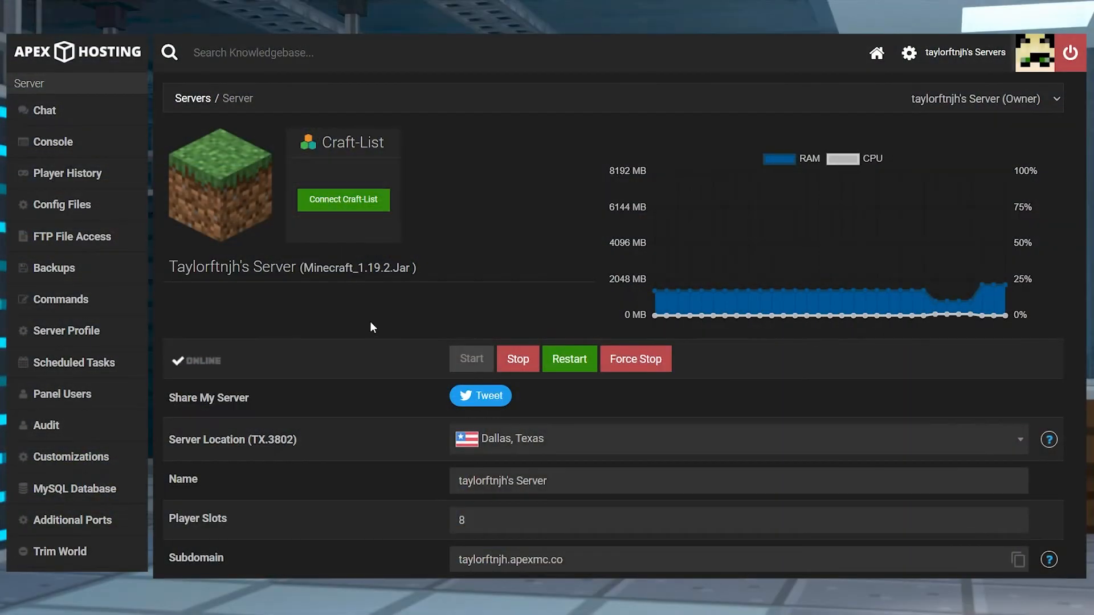
Browse the server's Game File version list down to Minecraft 1.18.2.
scroll(down, 3)
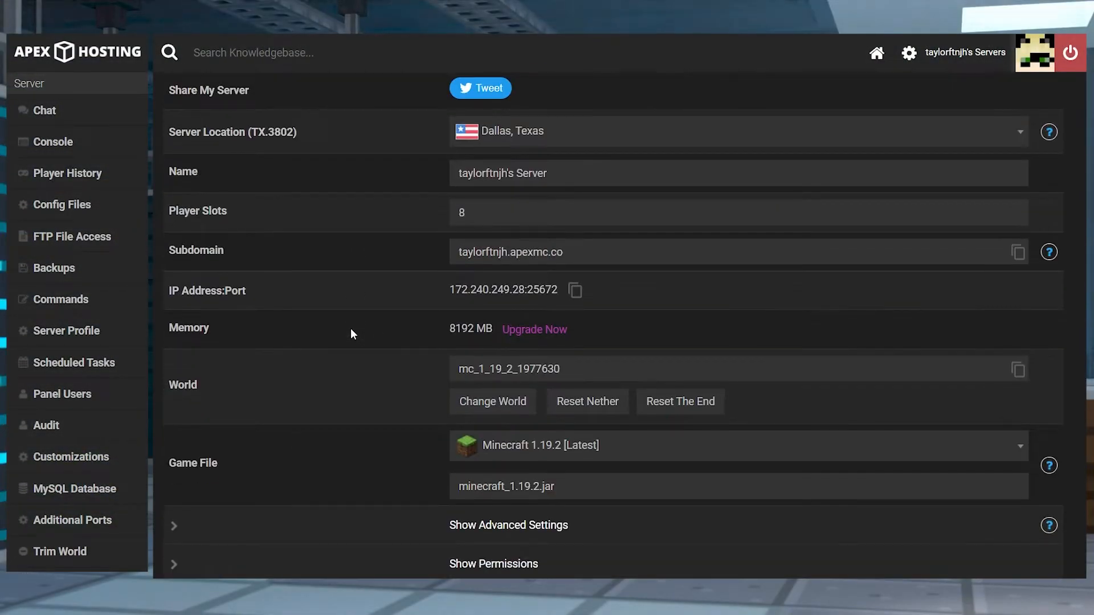
mouse_move(636, 451)
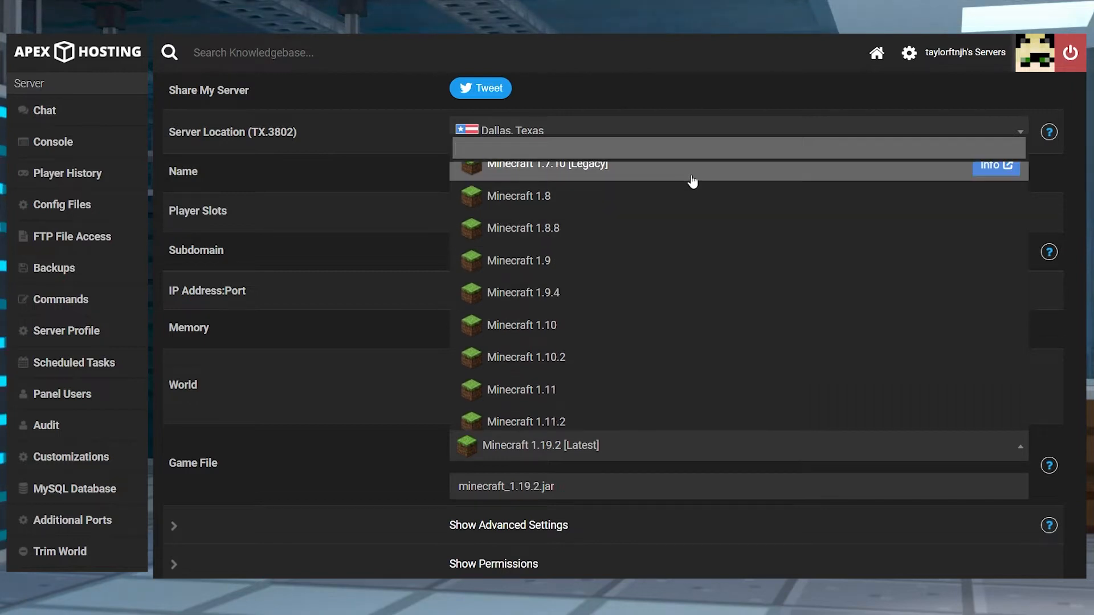
mouse_move(703, 359)
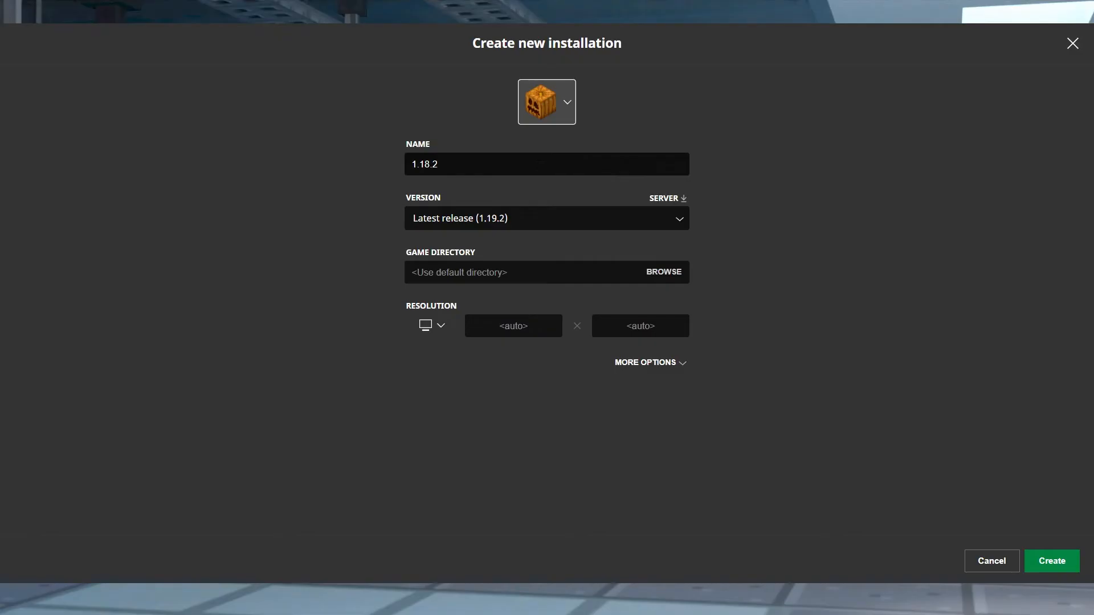
click(547, 218)
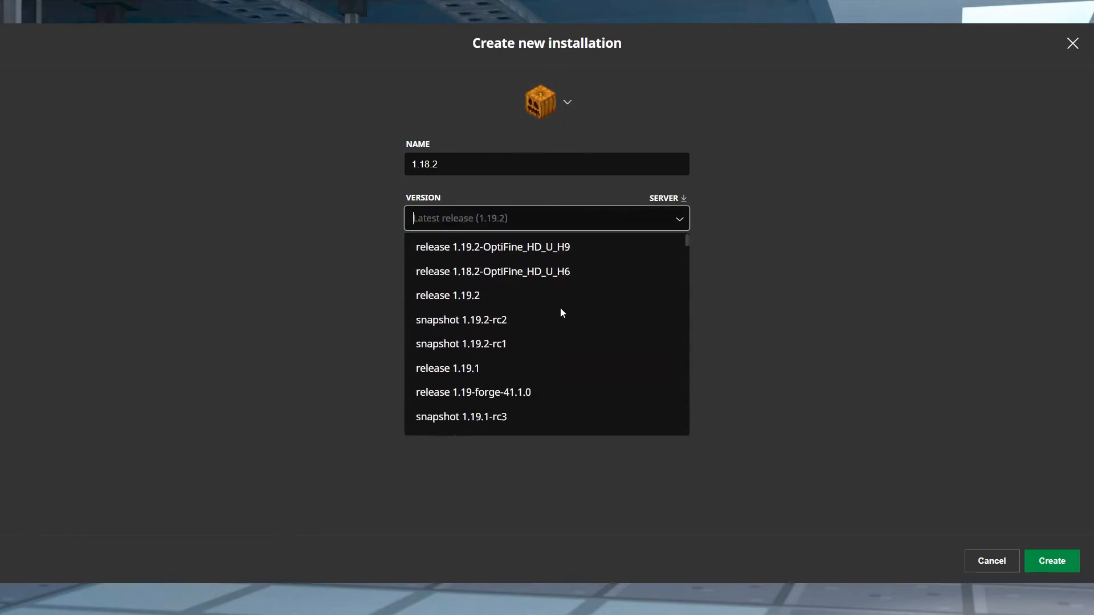
scroll(down, 3)
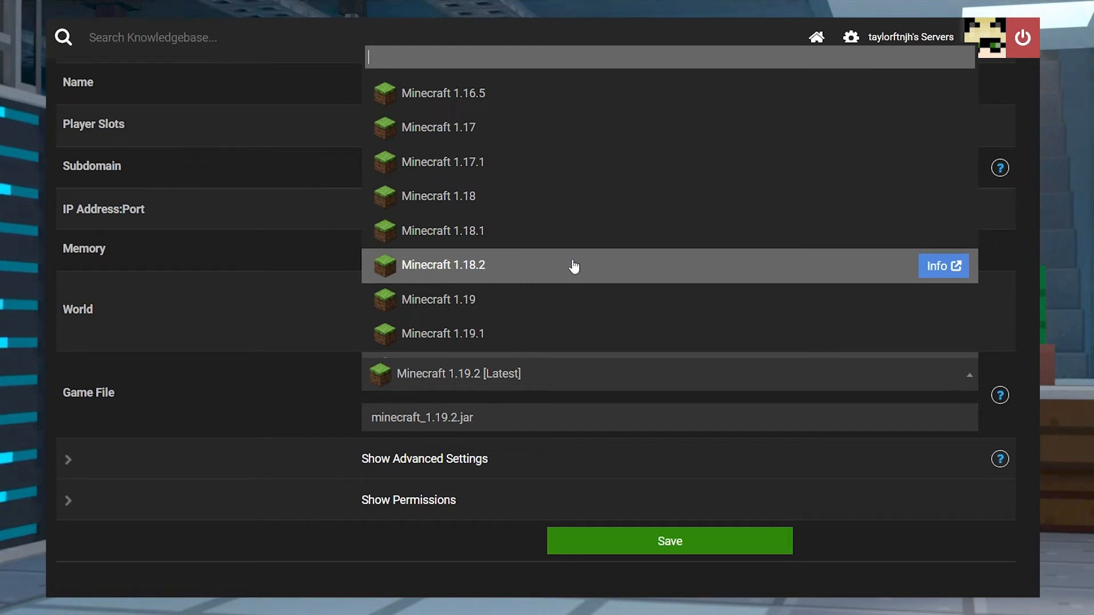
click(443, 265)
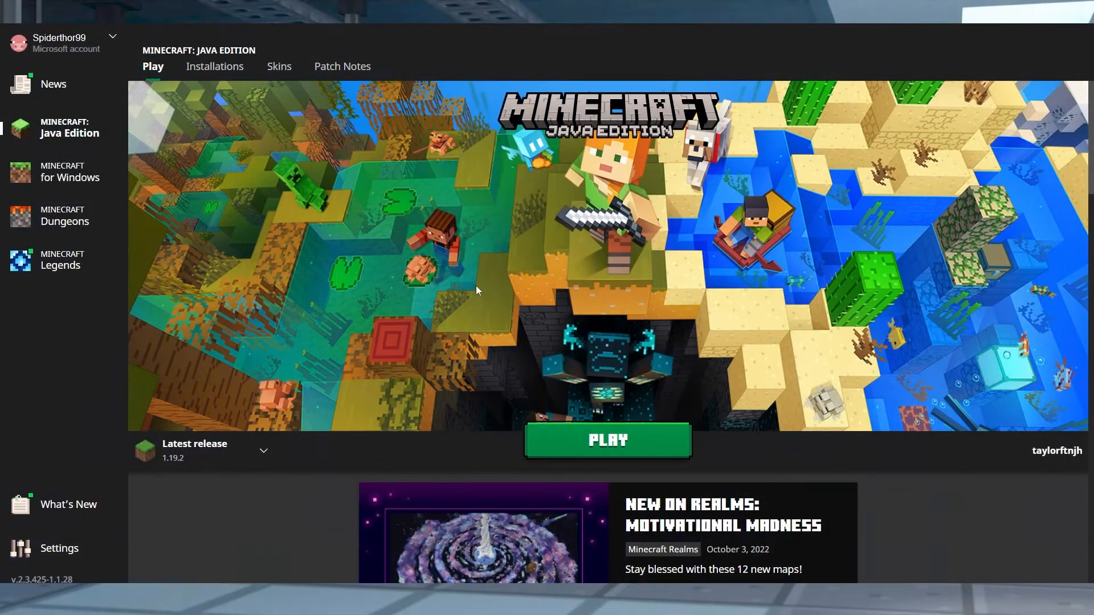
mouse_move(265, 153)
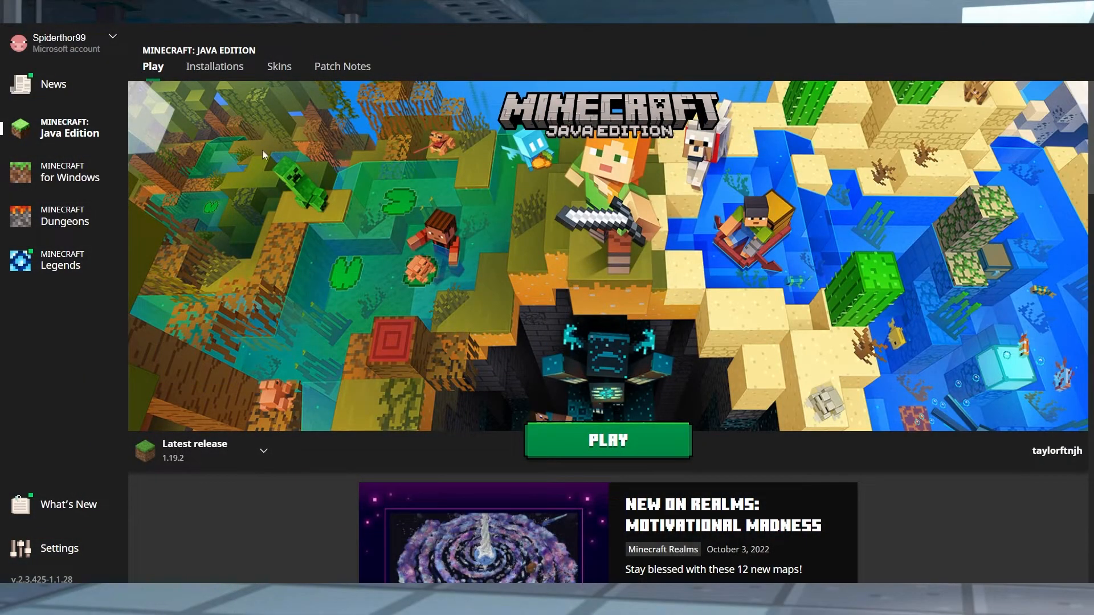
Start a new launcher installation named 1.18.2 with the pumpkin icon.
click(215, 66)
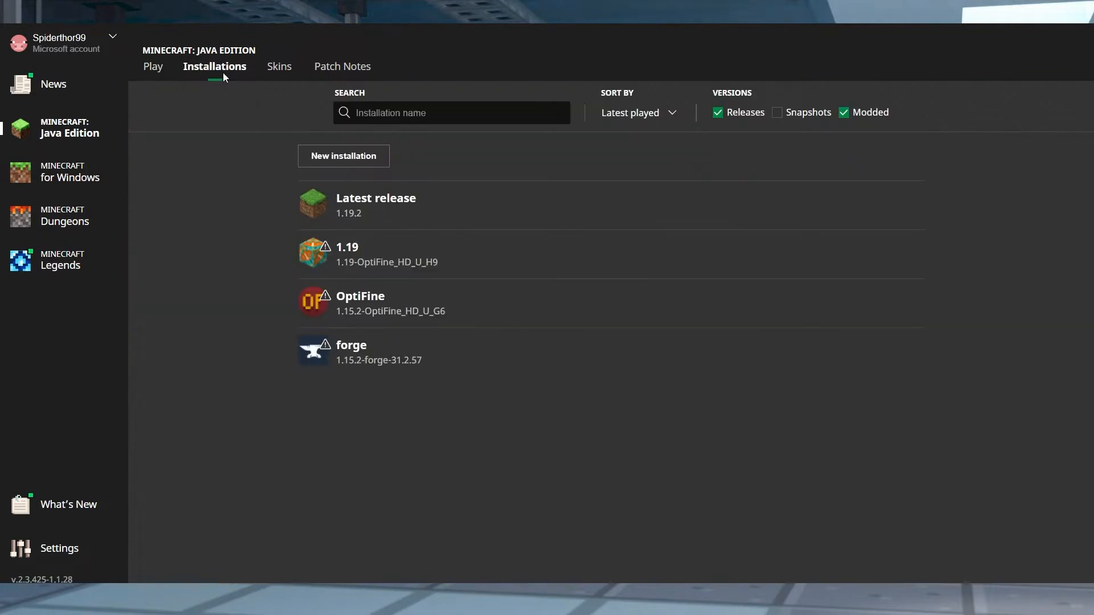
mouse_move(373, 164)
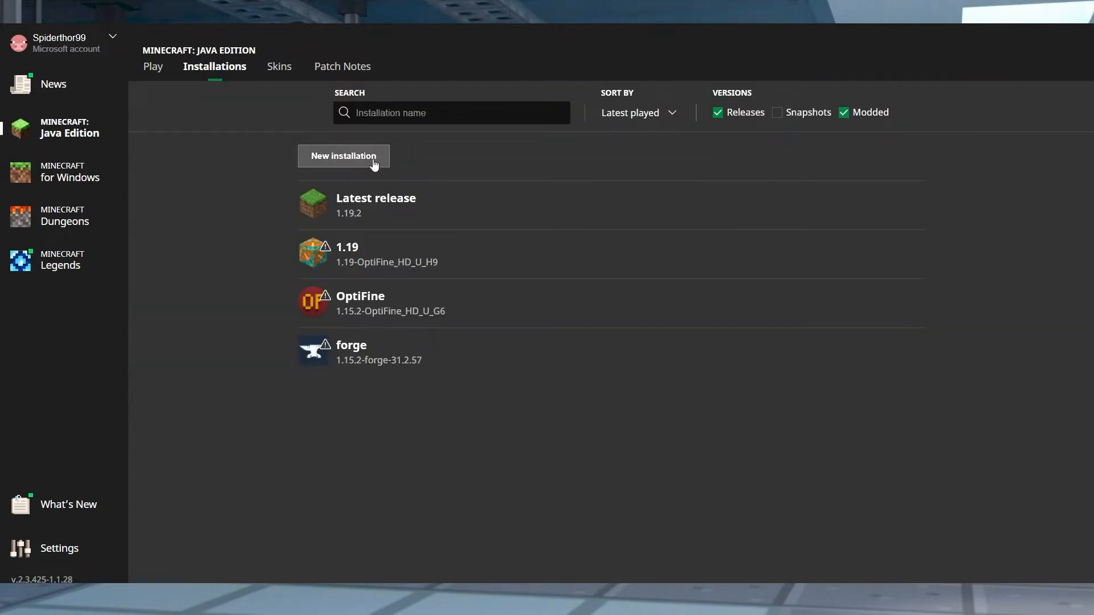
click(344, 155)
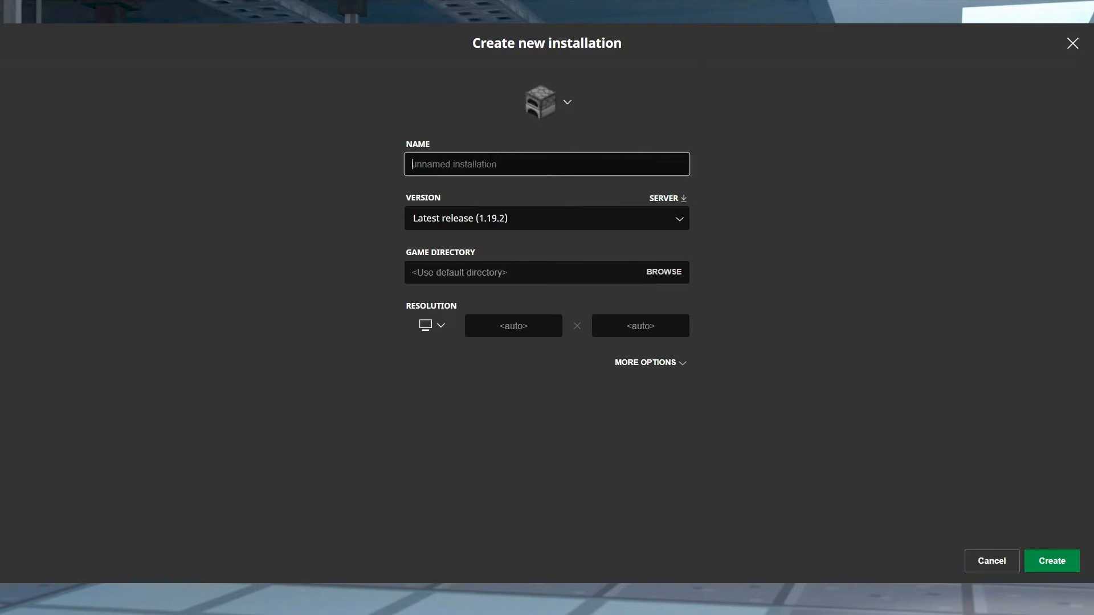
text(1.18.2)
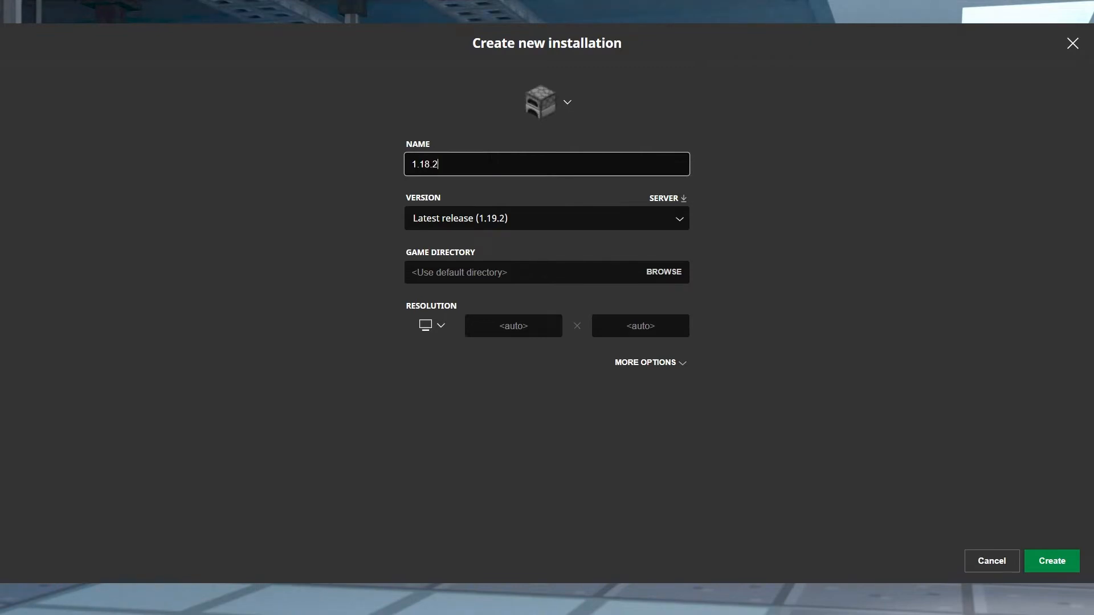
click(546, 102)
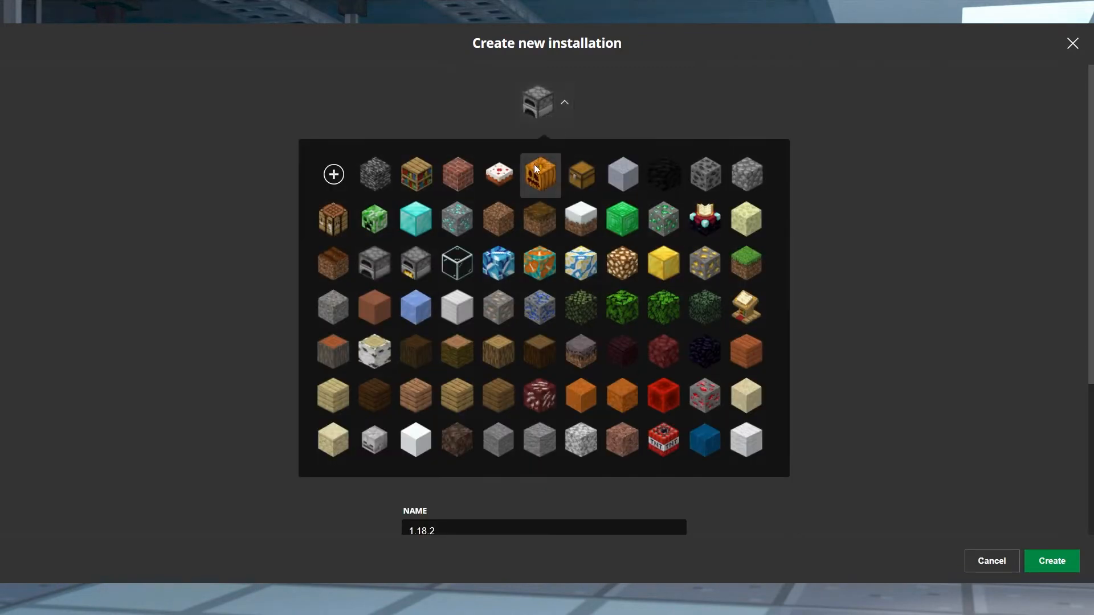
click(540, 175)
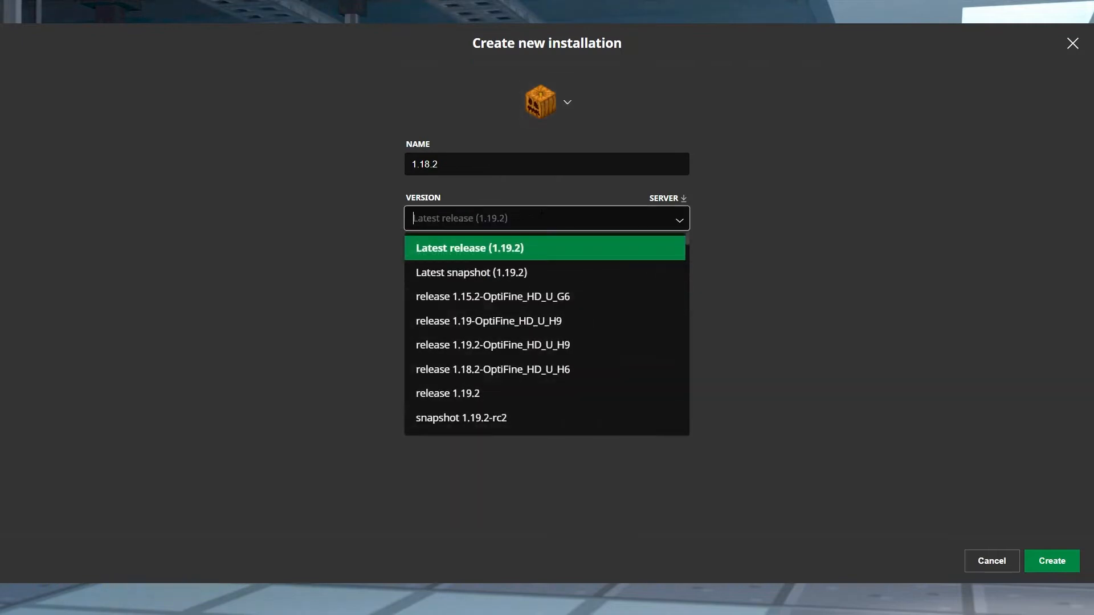
Set the installation to release 1.18.2, create it, and launch it.
scroll(down, 3)
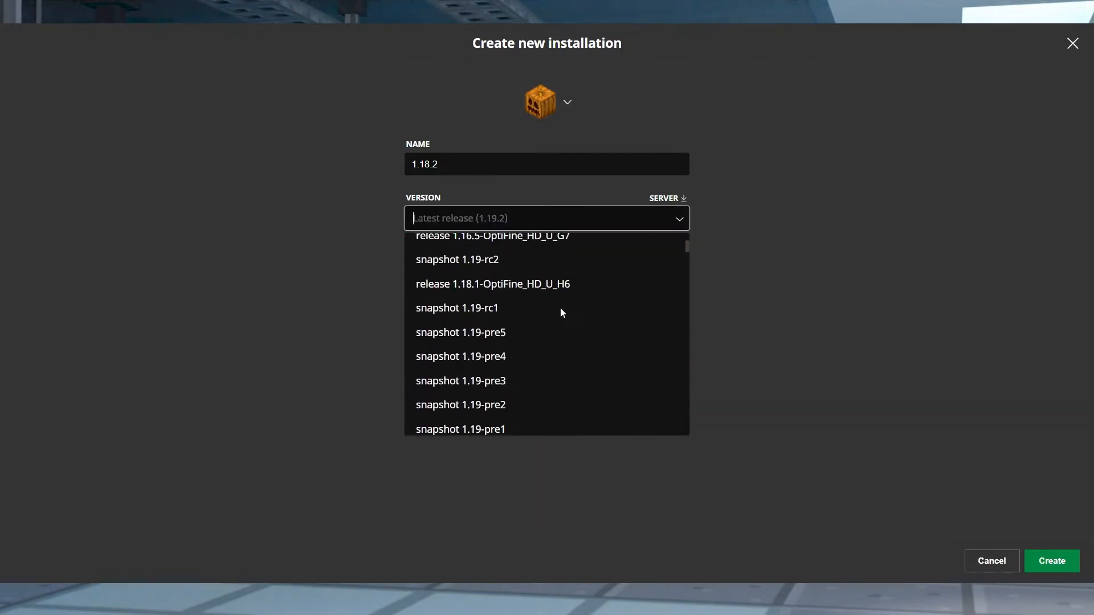
scroll(down, 3)
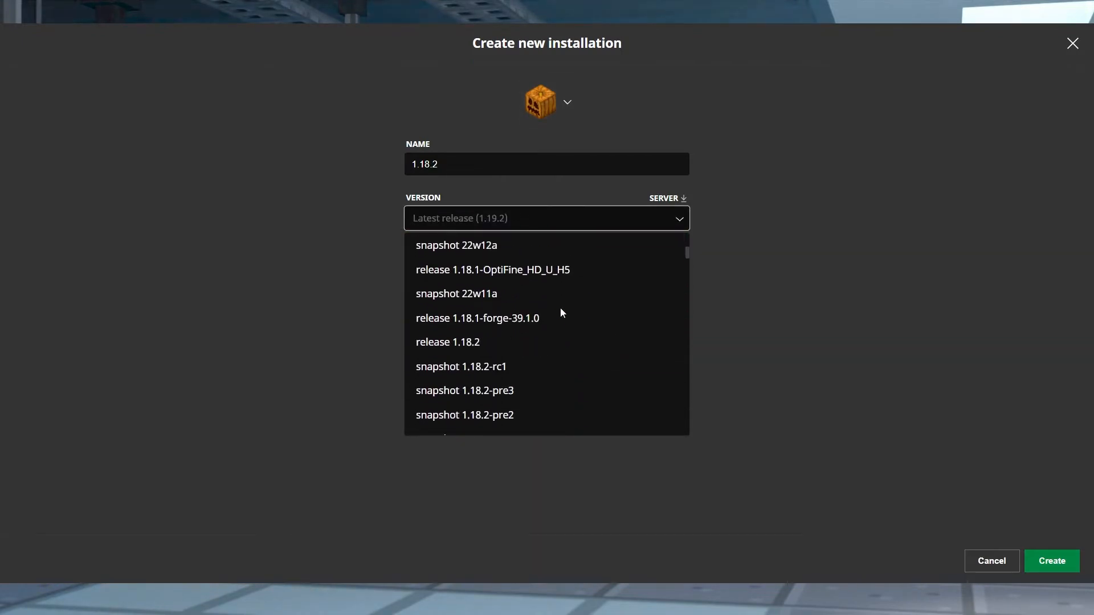
click(447, 342)
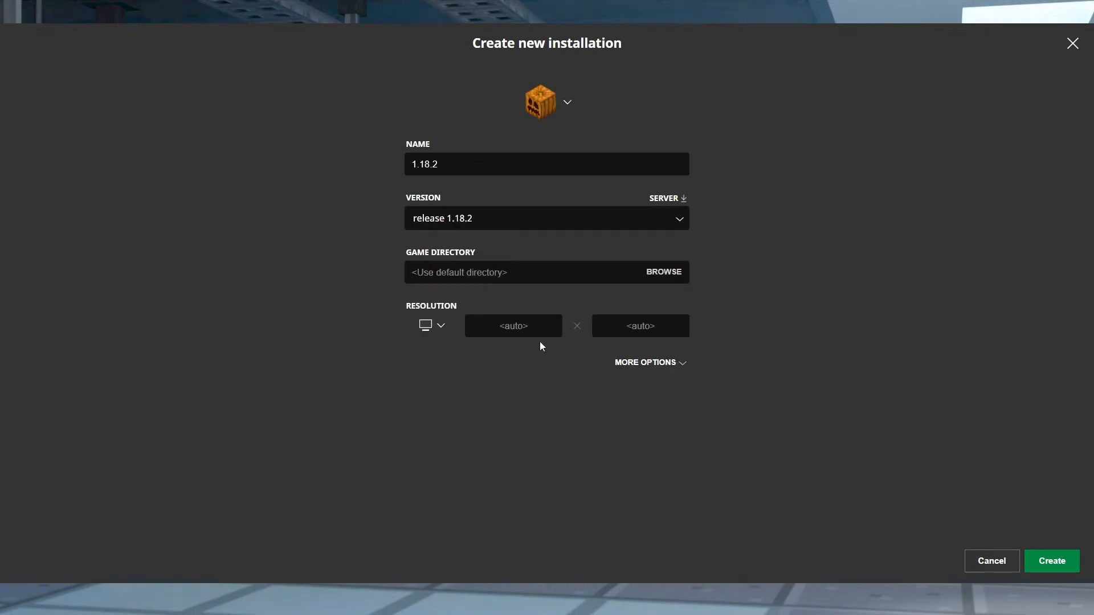
mouse_move(962, 499)
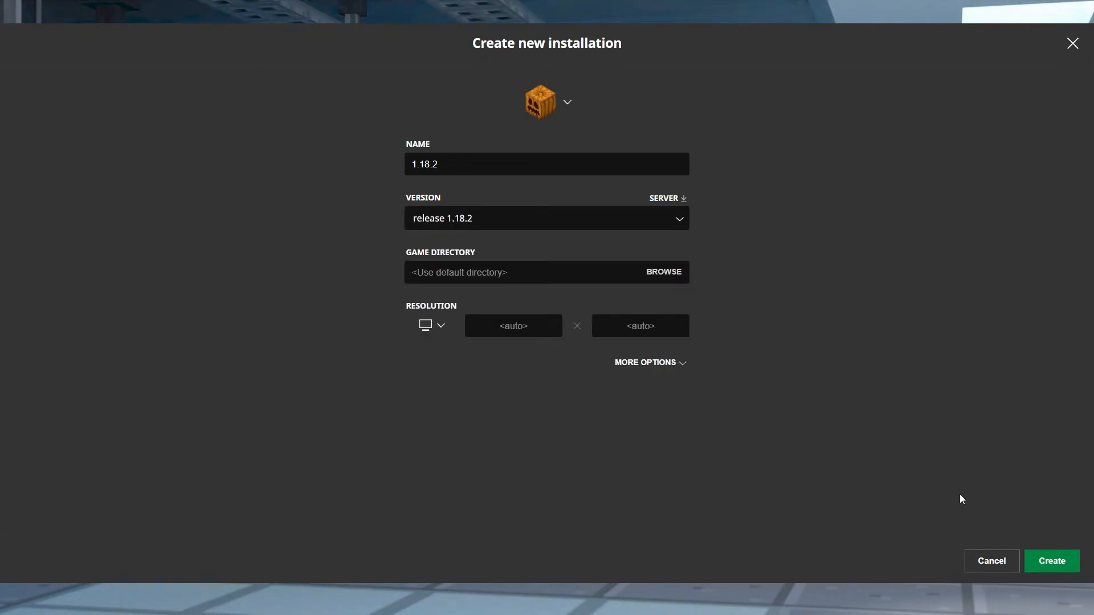
click(1052, 560)
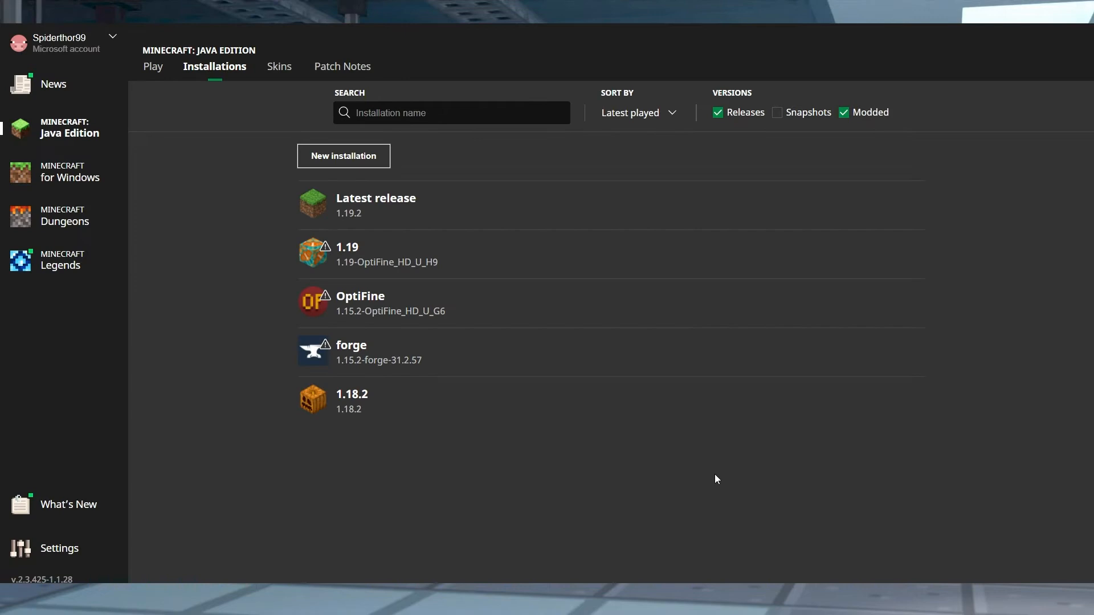
mouse_move(328, 410)
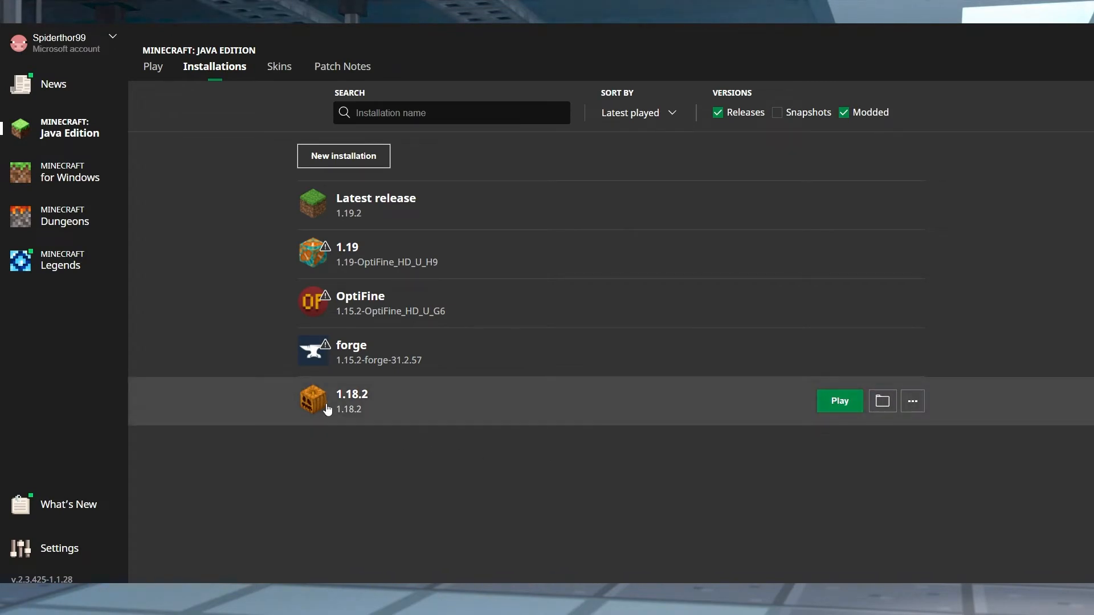
mouse_move(834, 409)
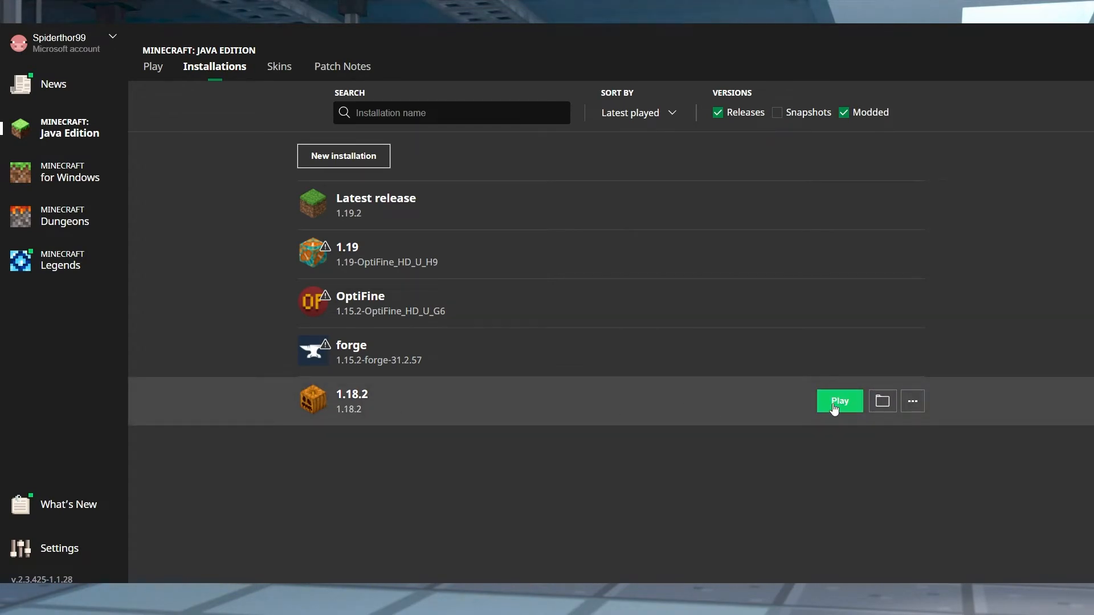
click(840, 401)
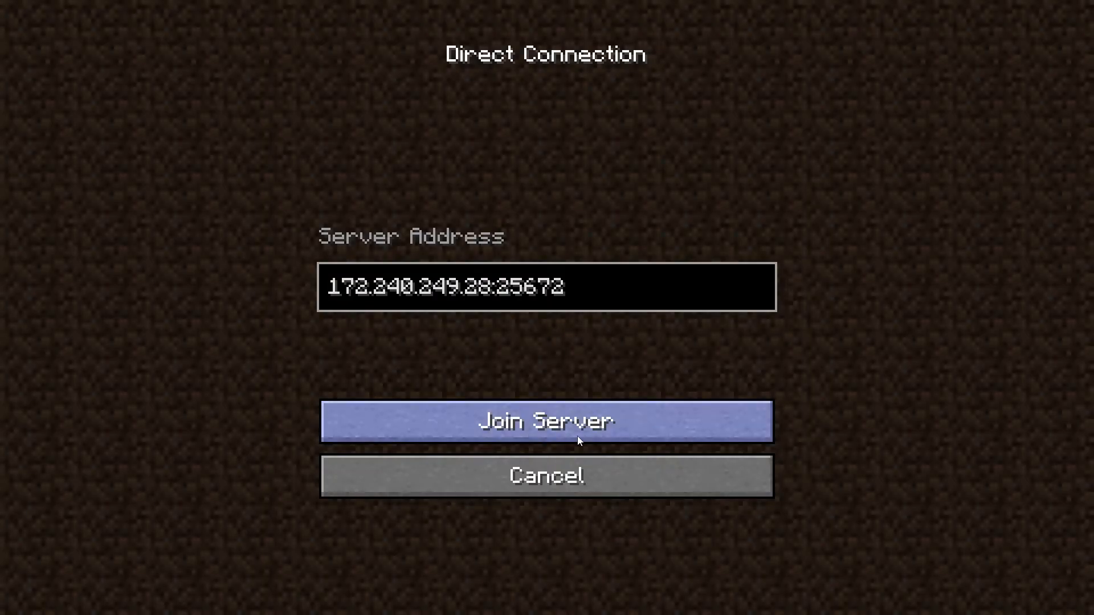
Join the server at 172.240.249.28:25672 via Direct Connection.
click(546, 422)
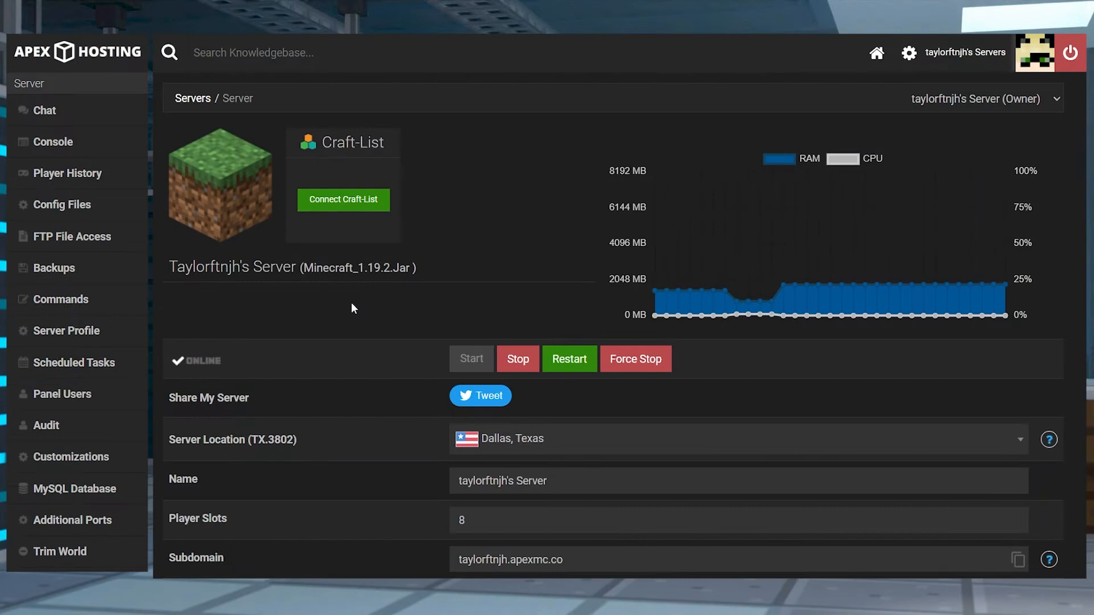
Pick Minecraft 1.18.2 from the server's Game File version dropdown.
scroll(down, 3)
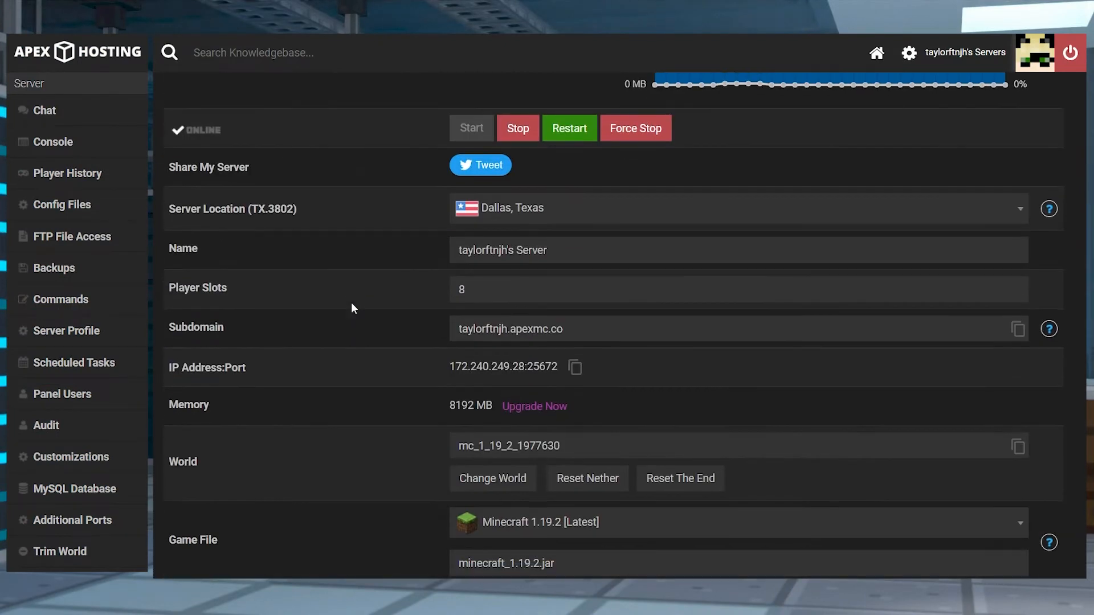
scroll(down, 3)
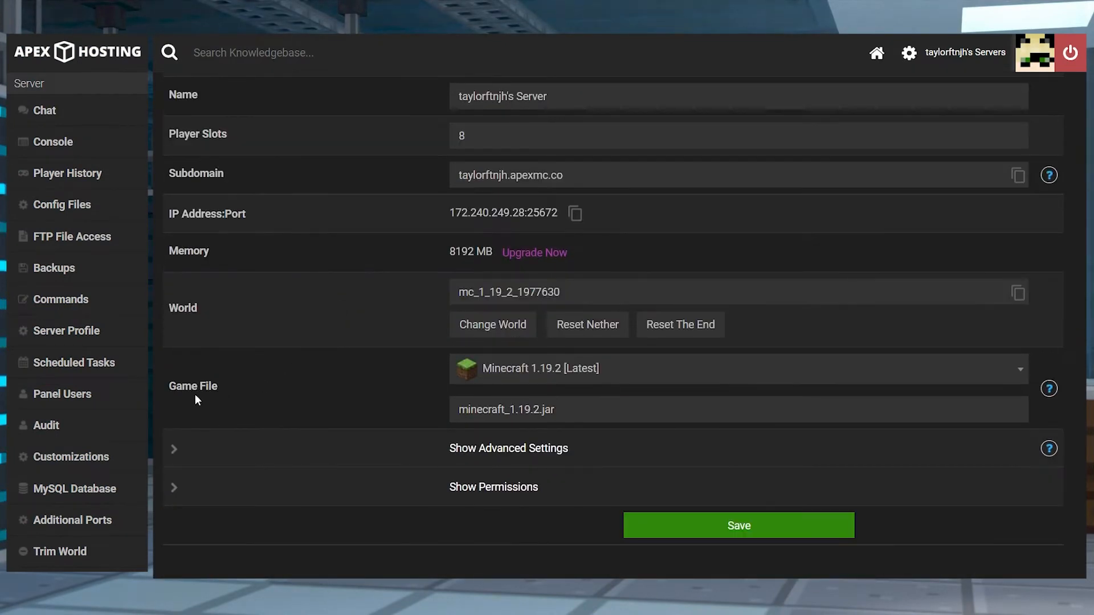
mouse_move(217, 400)
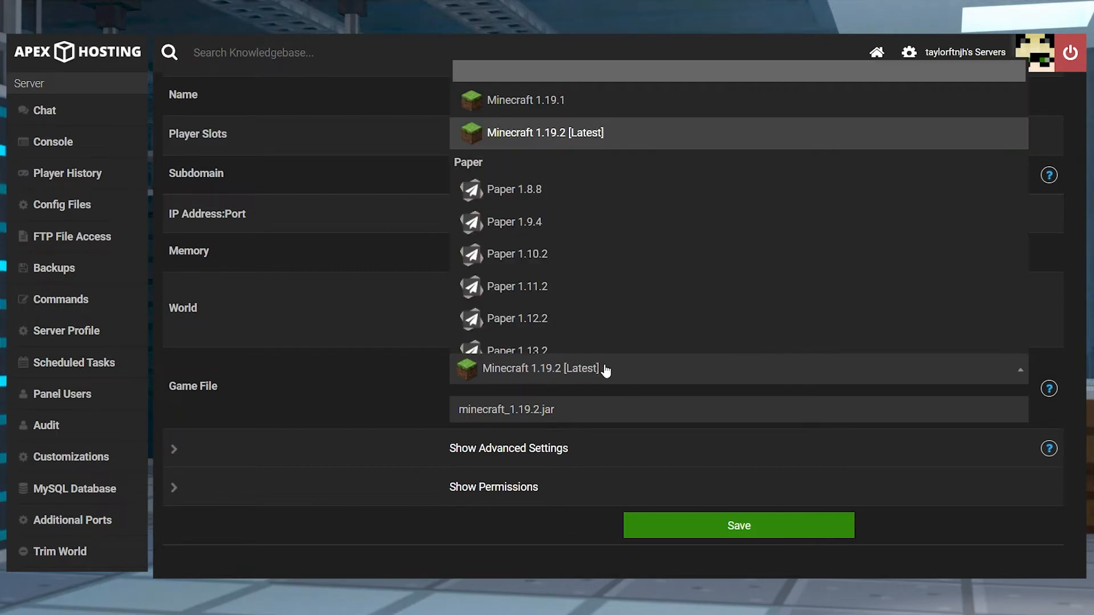
mouse_move(676, 226)
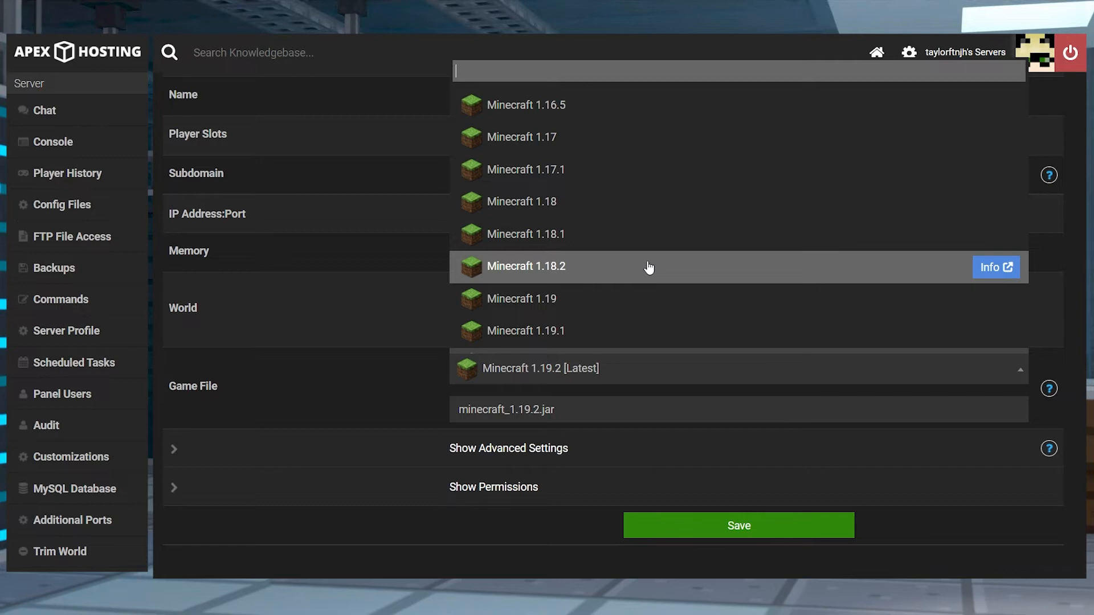
click(527, 266)
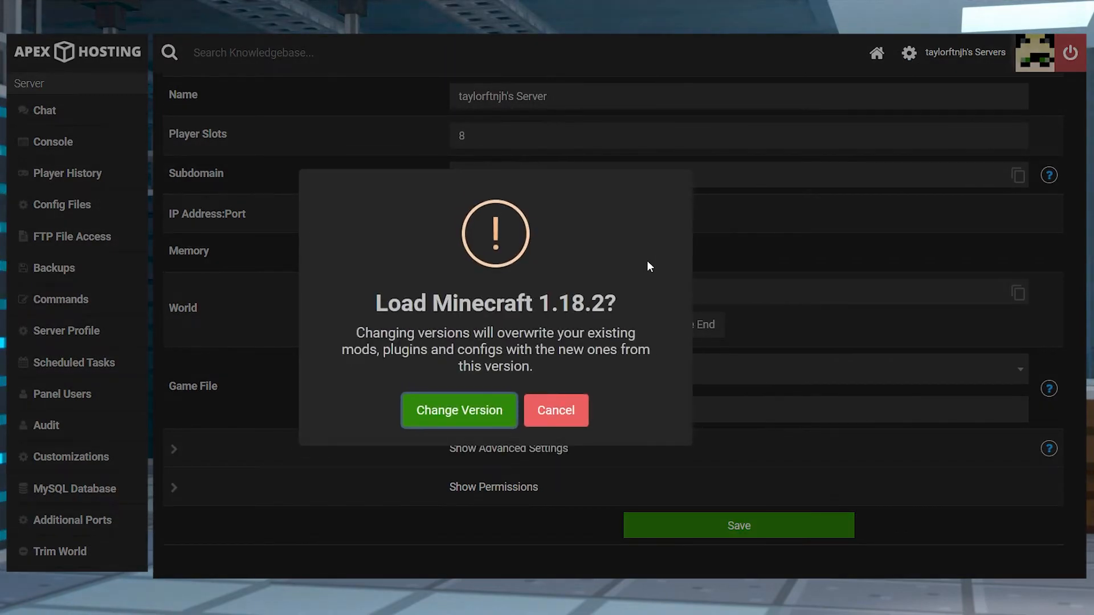
mouse_move(433, 399)
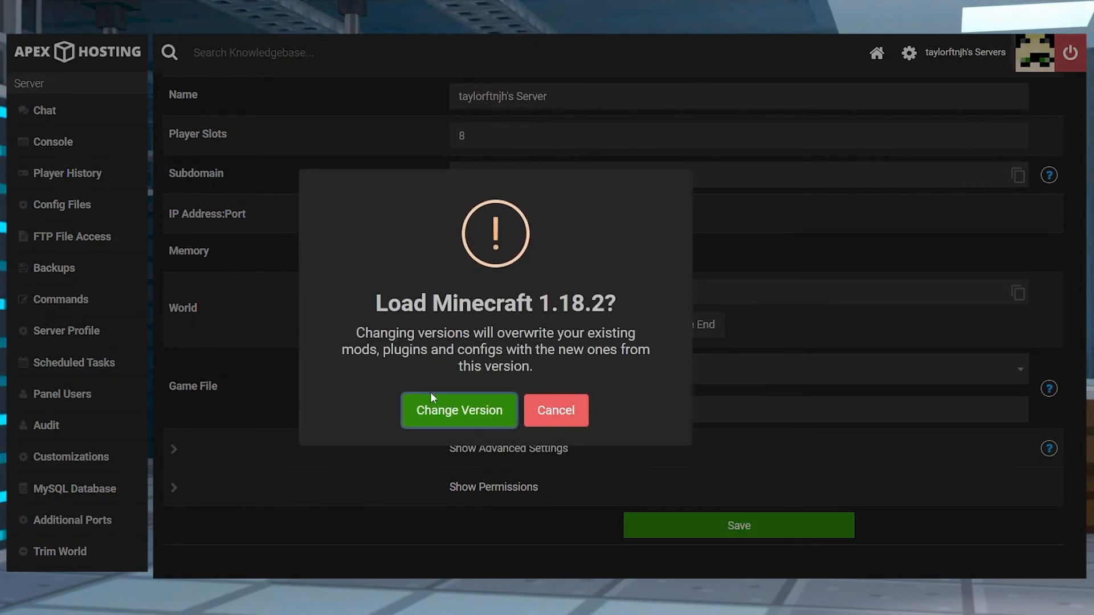
Confirm the switch to 1.18.2, generate a new world, and restart the server.
click(458, 411)
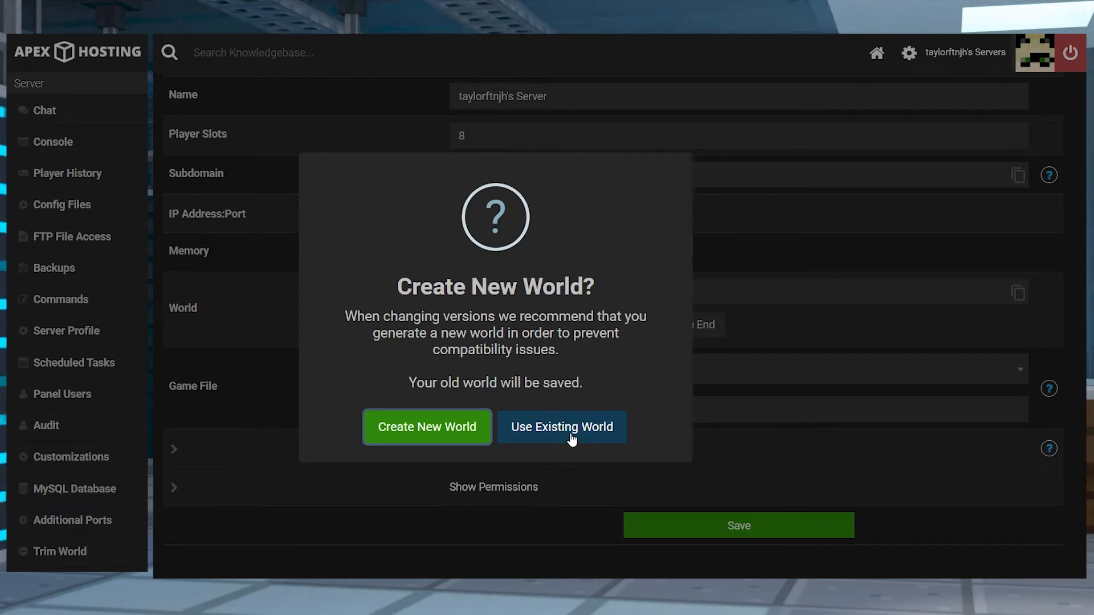
mouse_move(434, 440)
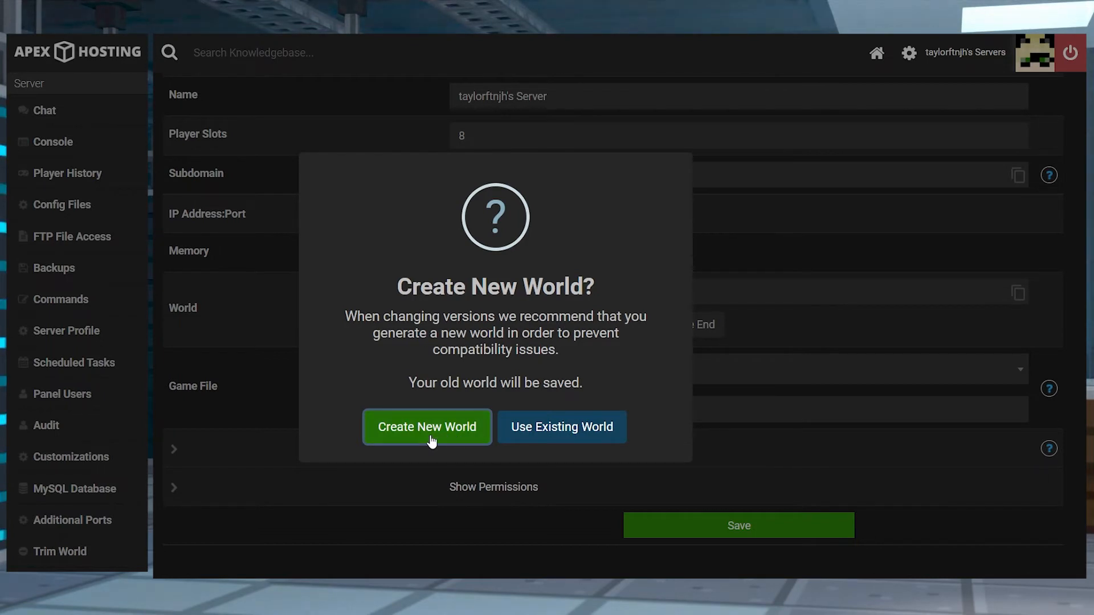
click(427, 428)
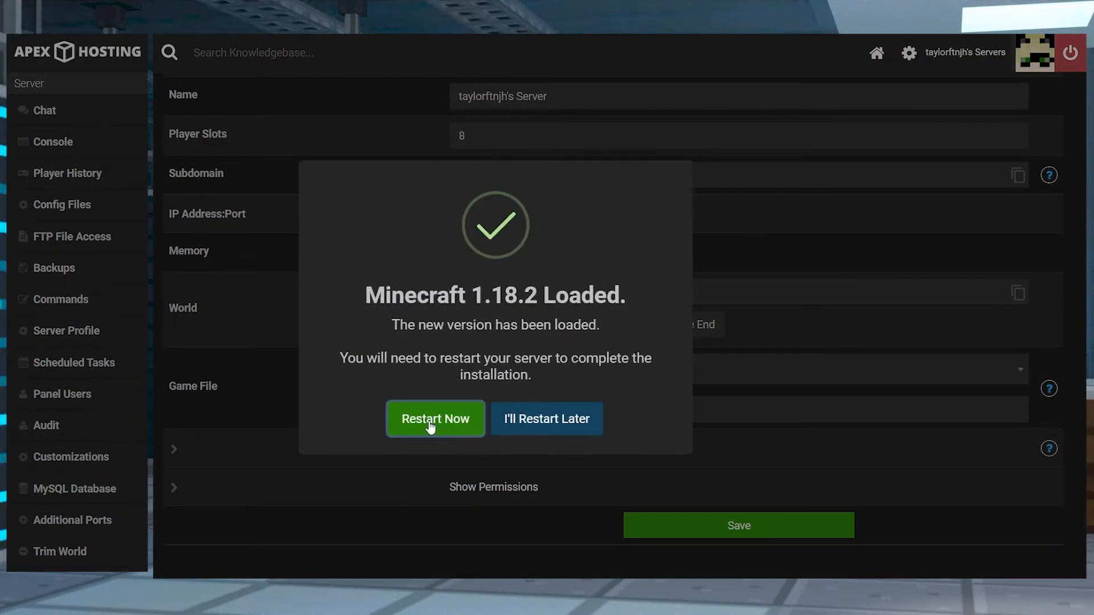
click(435, 419)
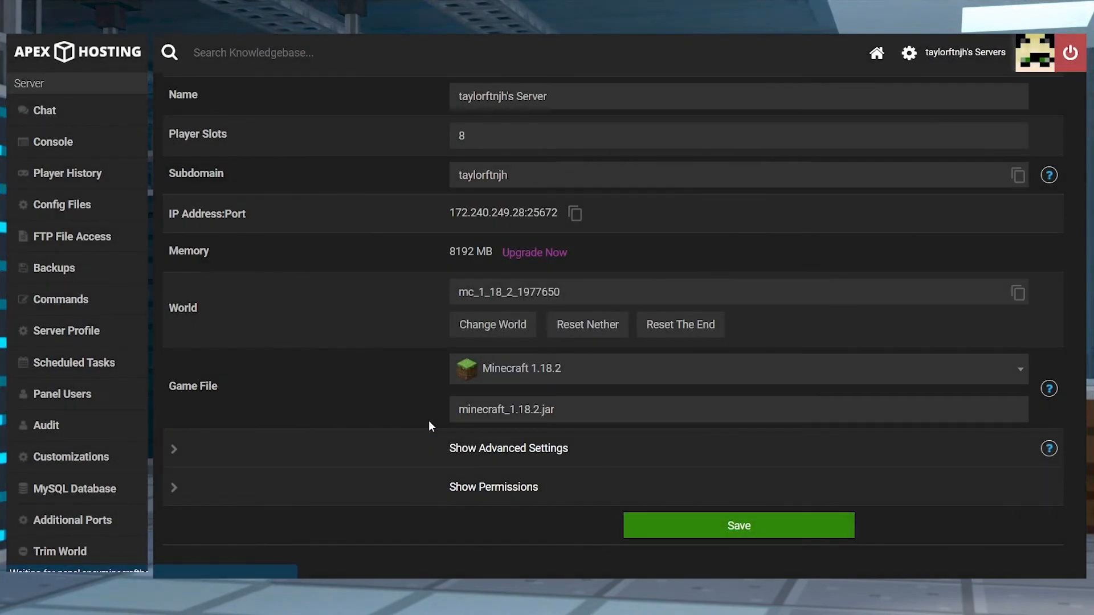
click(739, 525)
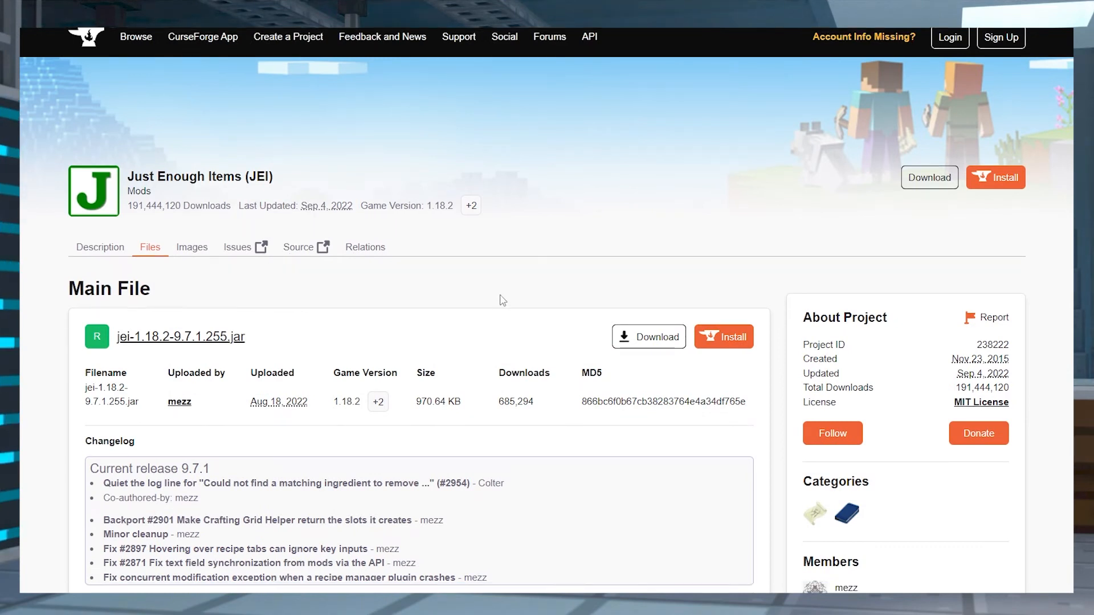
Scroll the JEI Files page down to the Recent Files table.
scroll(down, 3)
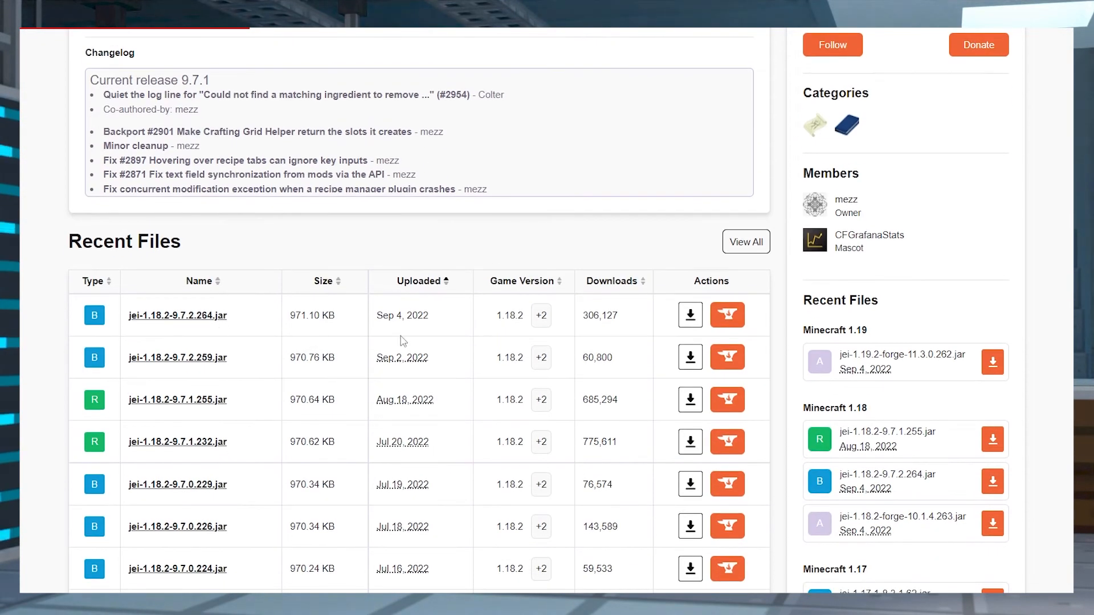
mouse_move(690, 315)
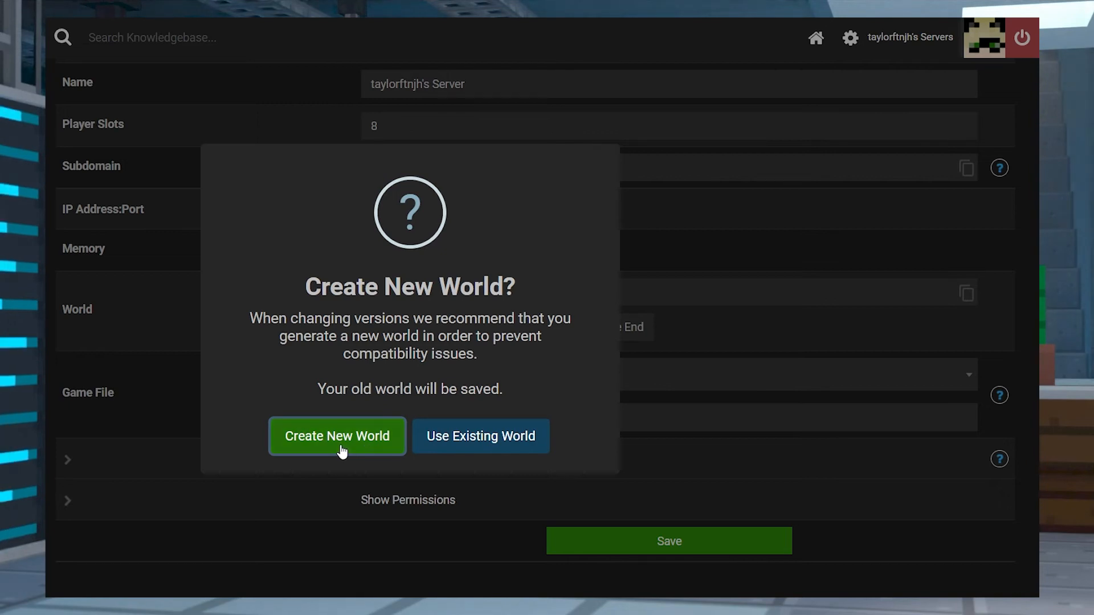
Generate a fresh world for Minecraft 1.18.2 and restart the server.
click(337, 437)
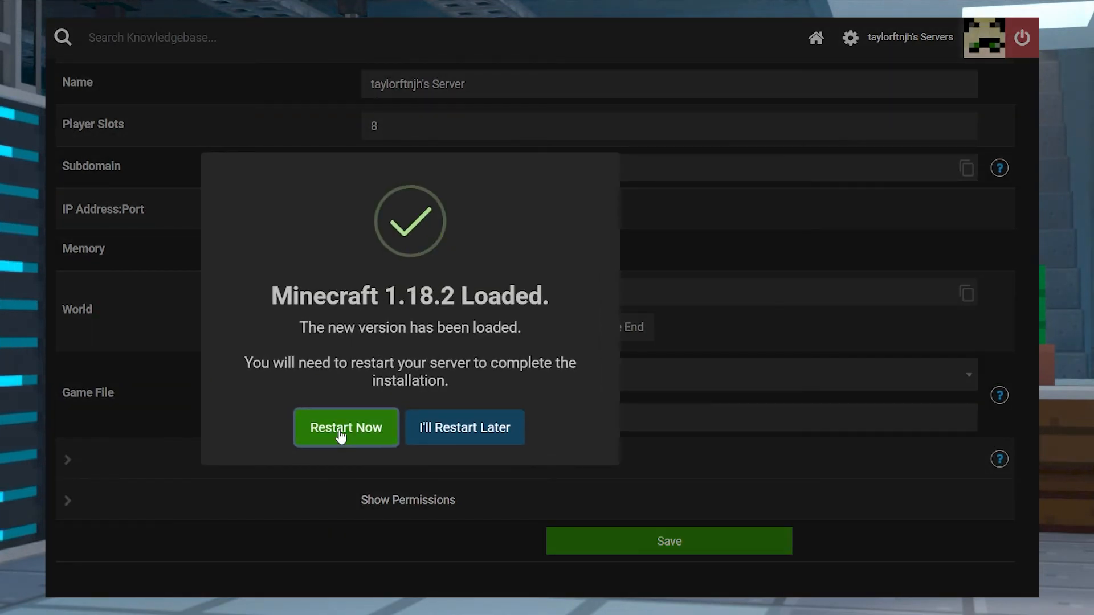
click(346, 427)
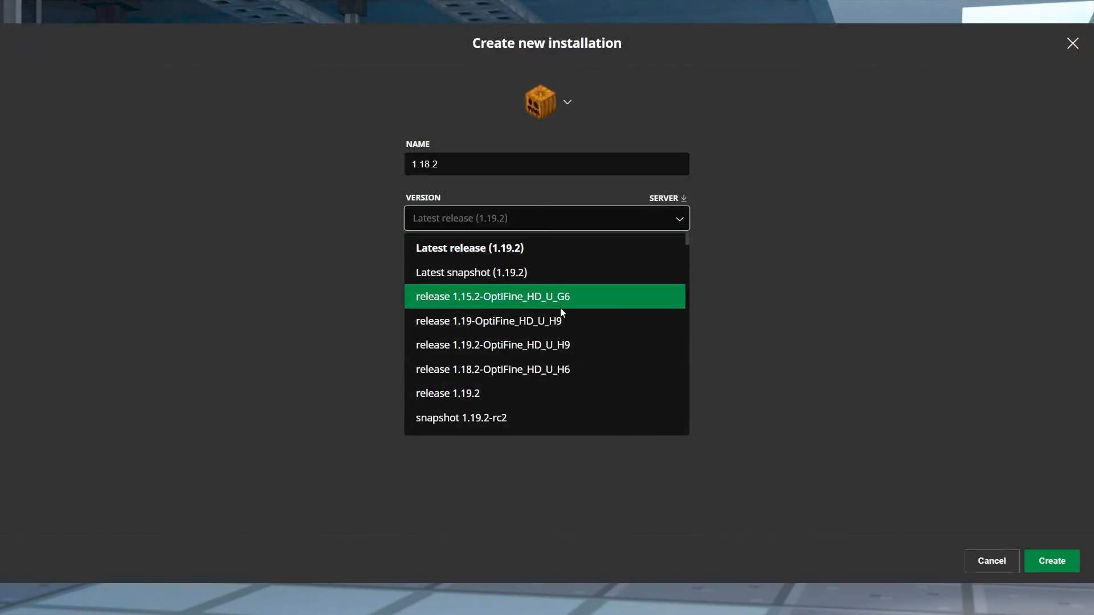
scroll(down, 3)
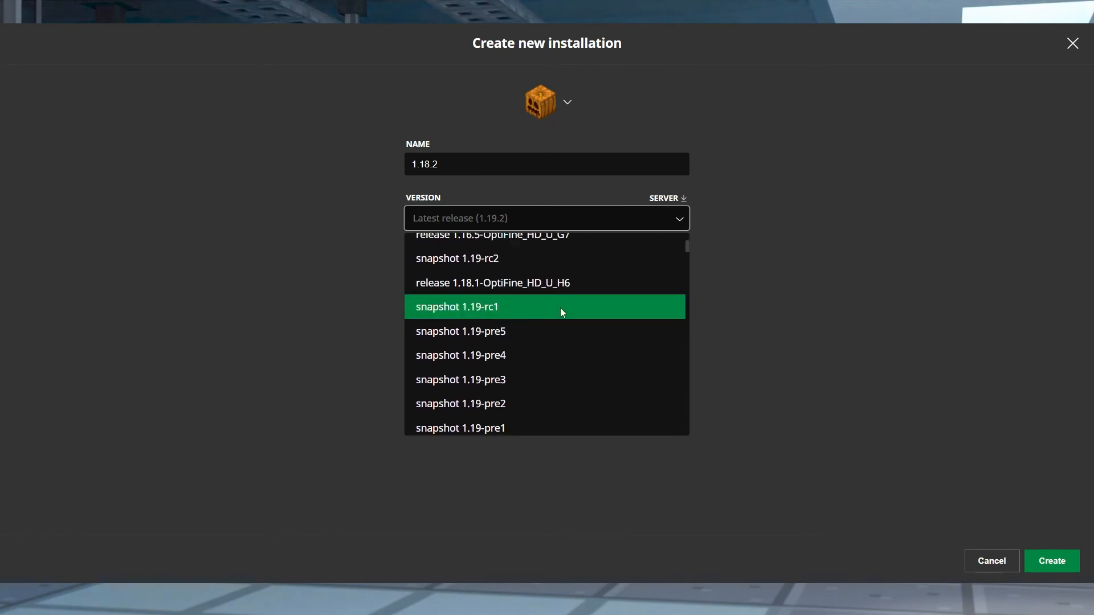